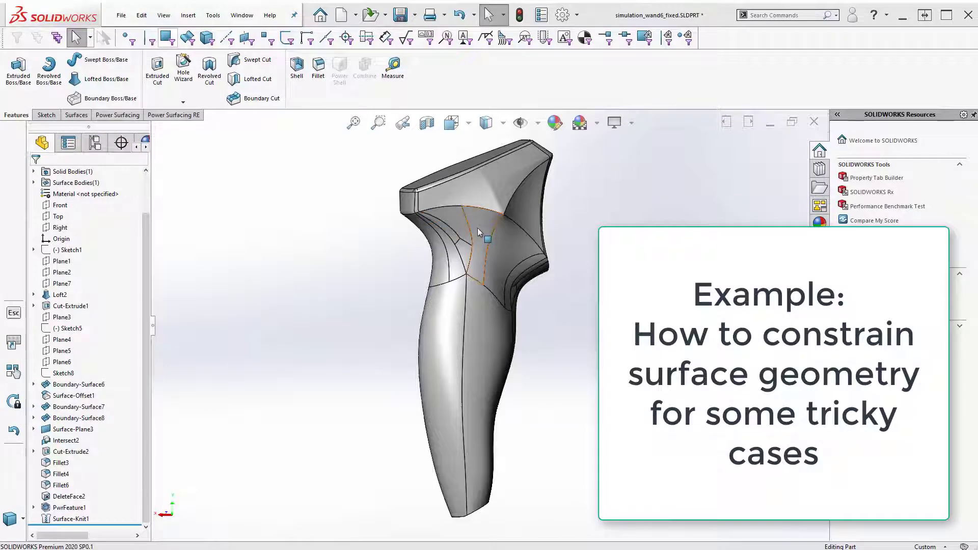
# - Orbit the handle and inspect its cross-section with a section view, then close it
pyautogui.moveTo(477, 237); pyautogui.dragTo(336, 222)
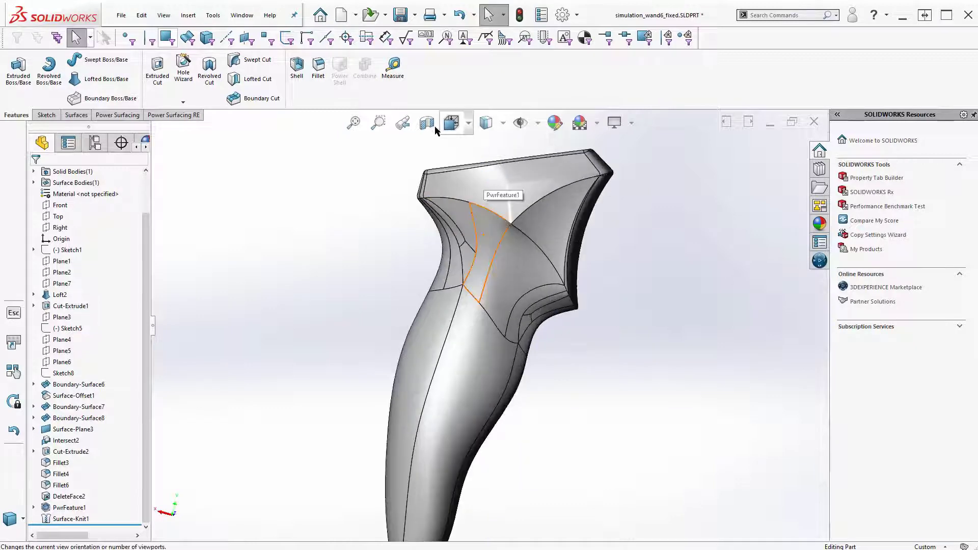
pyautogui.click(427, 123)
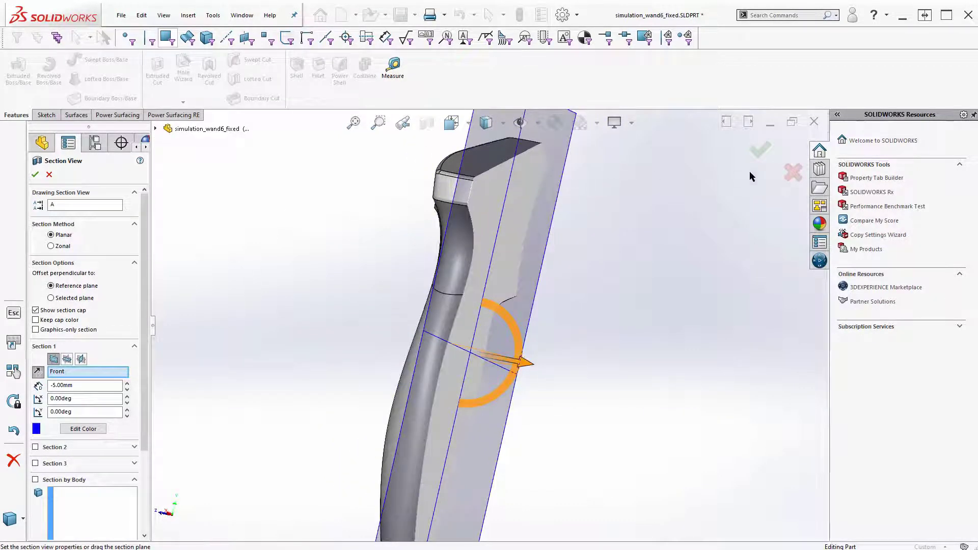
pyautogui.click(35, 175)
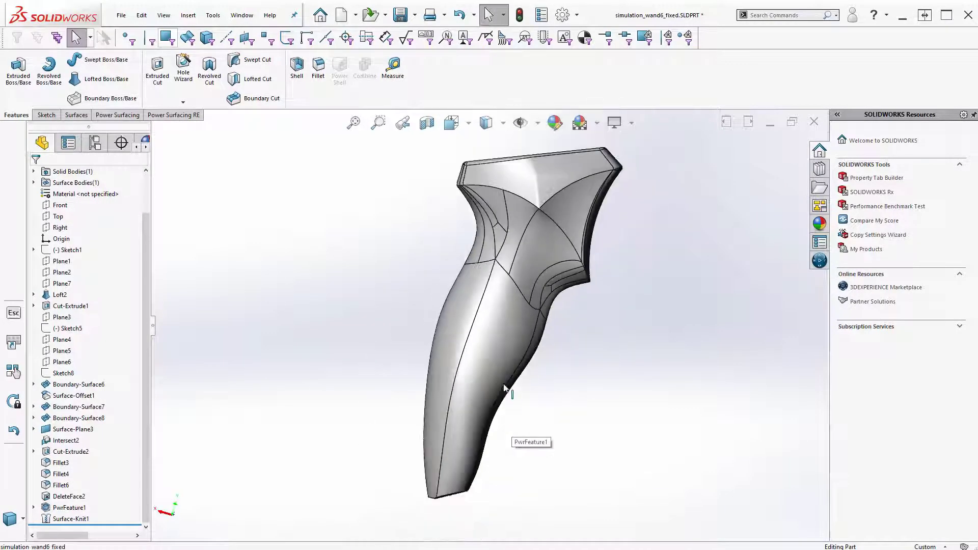
# - Edit PwrFeature1 and select the corner vertex at the reference edge, opening its options
pyautogui.click(70, 508)
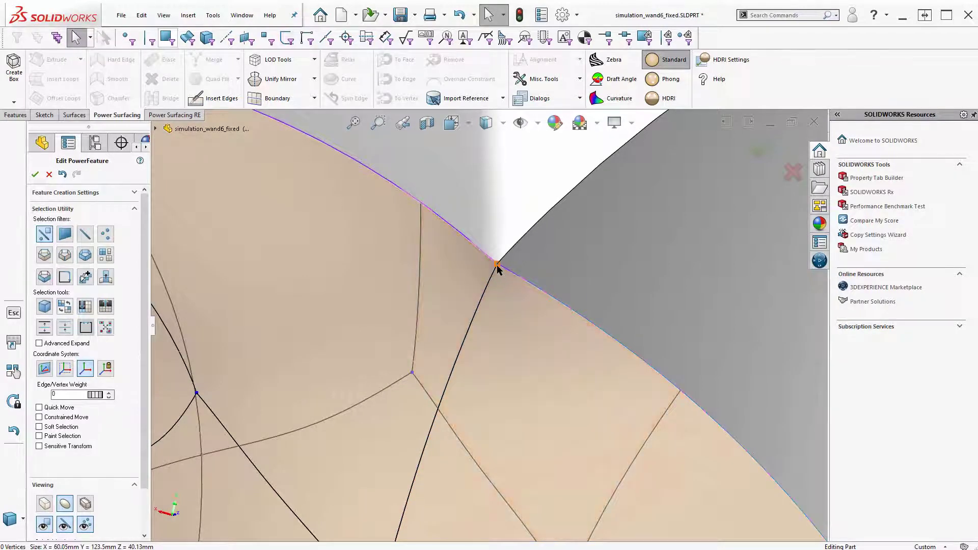
pyautogui.click(497, 263)
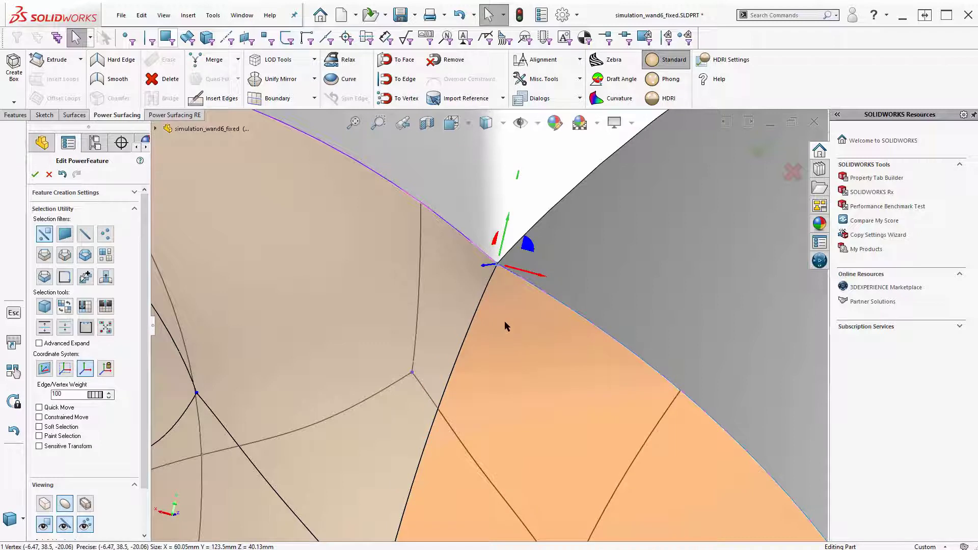
pyautogui.rightClick(509, 327)
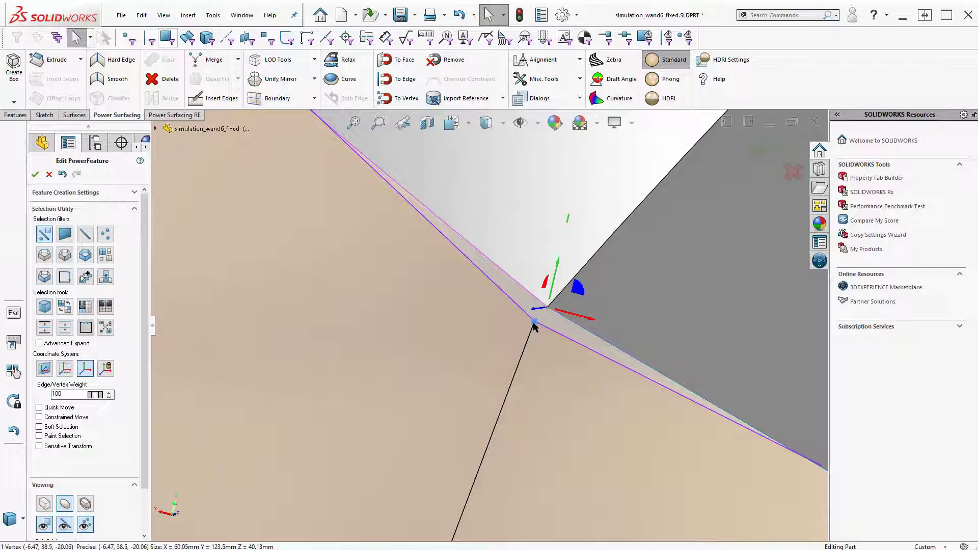
pyautogui.rightClick(533, 324)
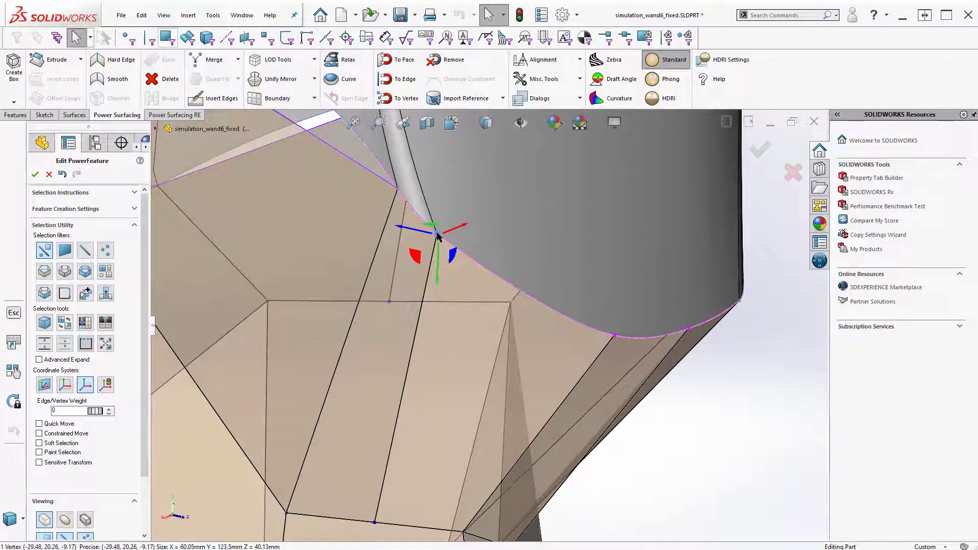
# - Open the right-click options for the vertex on the reference boundary
pyautogui.rightClick(437, 234)
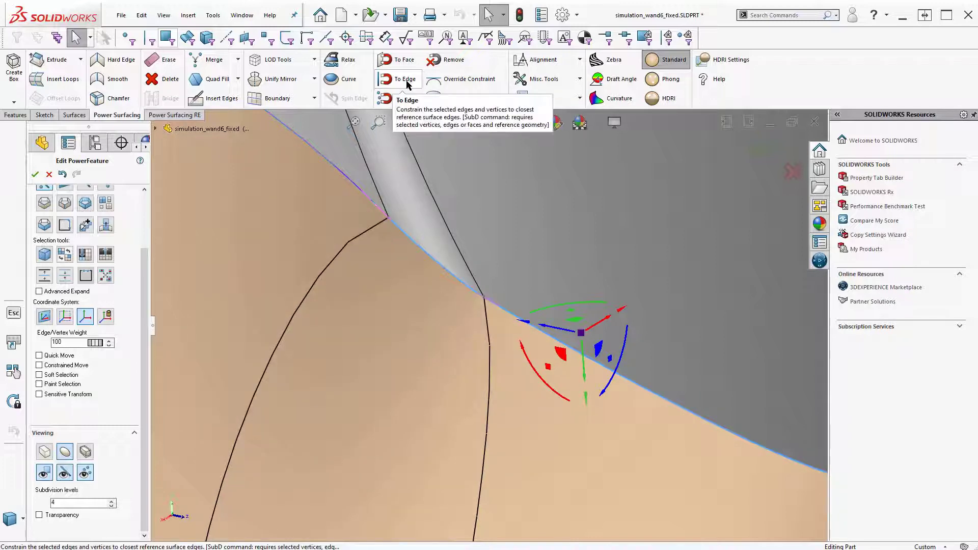
# - Constrain the boundary edge To Edge and override its tangency to Tangent To Surface
pyautogui.click(404, 79)
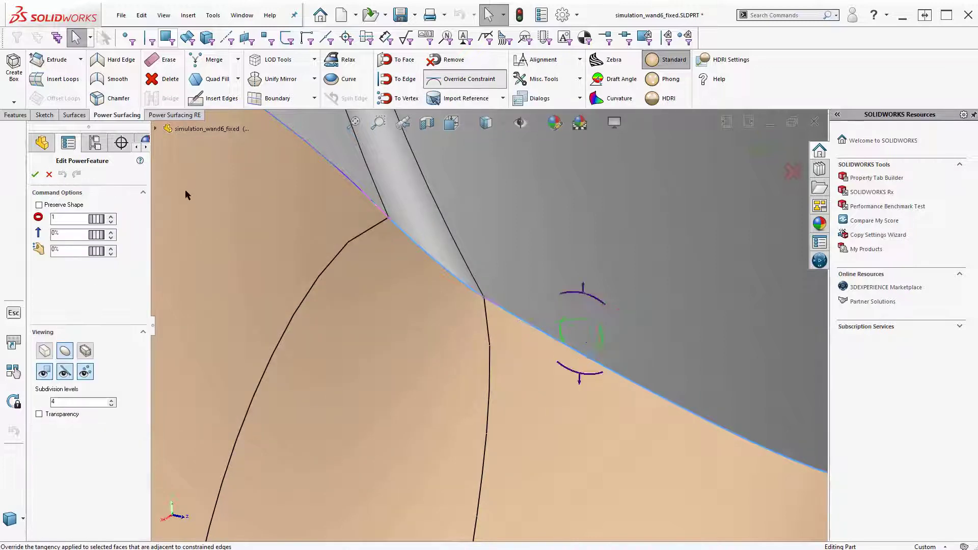
pyautogui.click(464, 79)
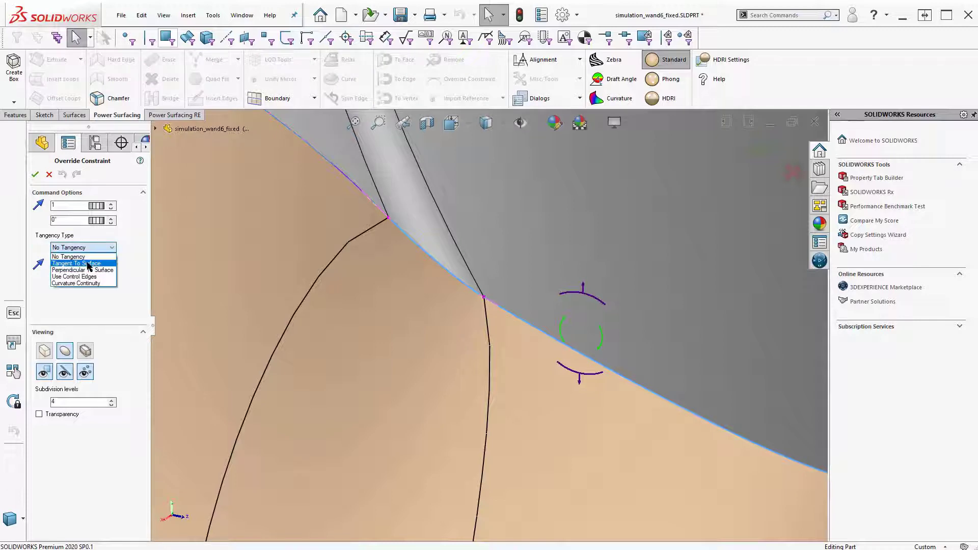
pyautogui.click(69, 256)
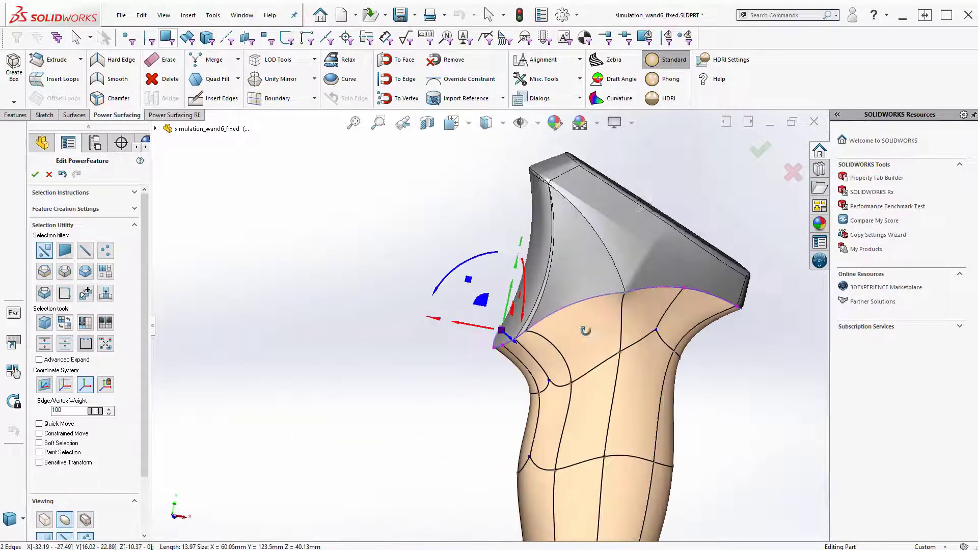
# - Select the face under the top boundary, zoom into the fold, and open its options
pyautogui.click(634, 330)
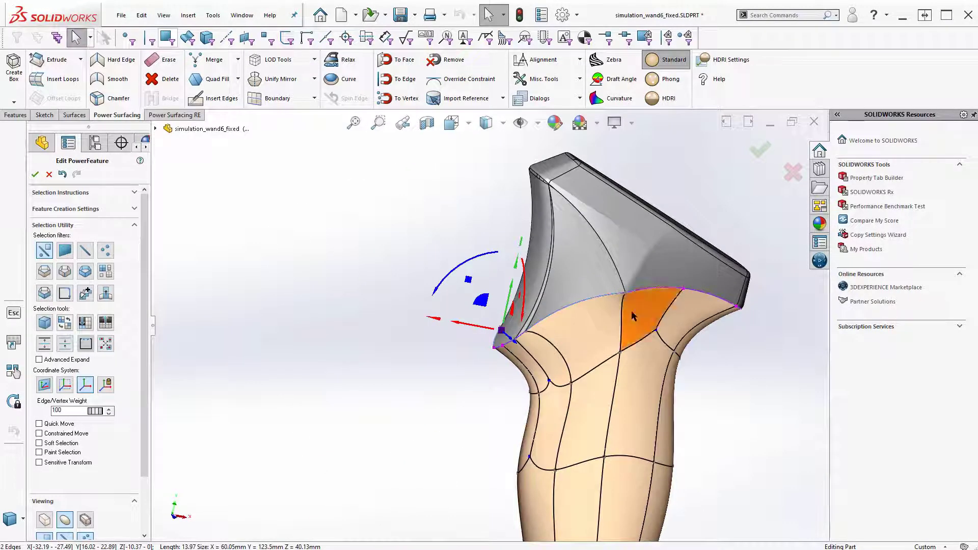
pyautogui.scroll(3)
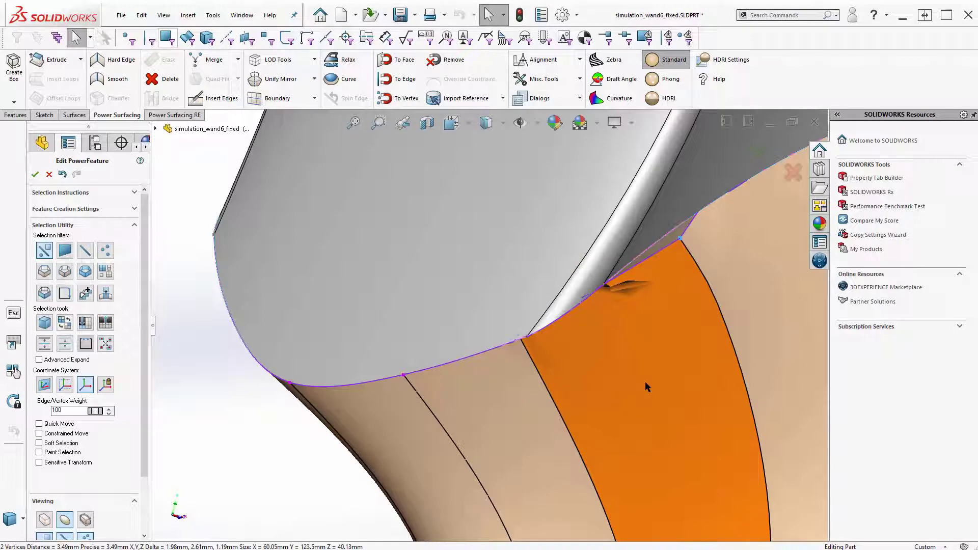
pyautogui.rightClick(647, 387)
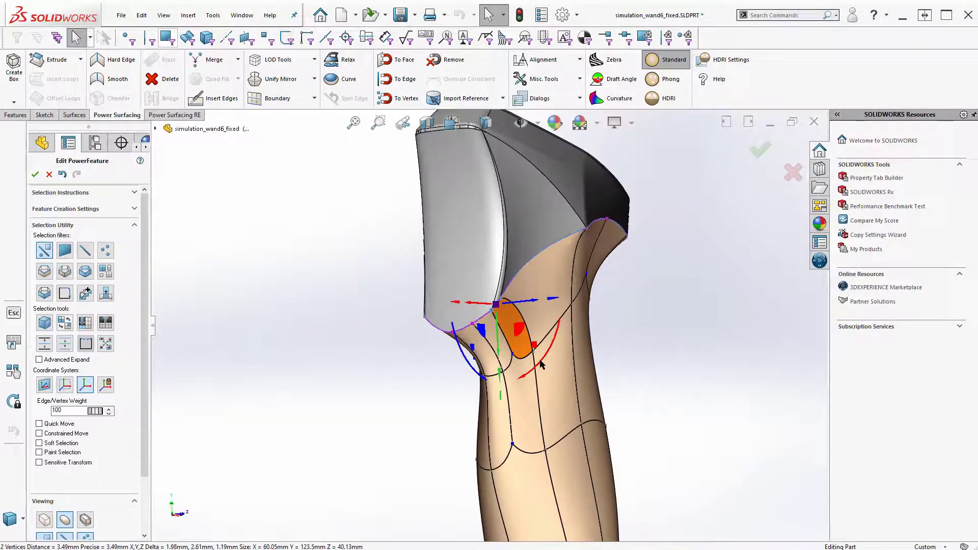
# - Drag the region below the upper boundary, then open options for the vertical front edge
pyautogui.moveTo(539, 365); pyautogui.dragTo(483, 325)
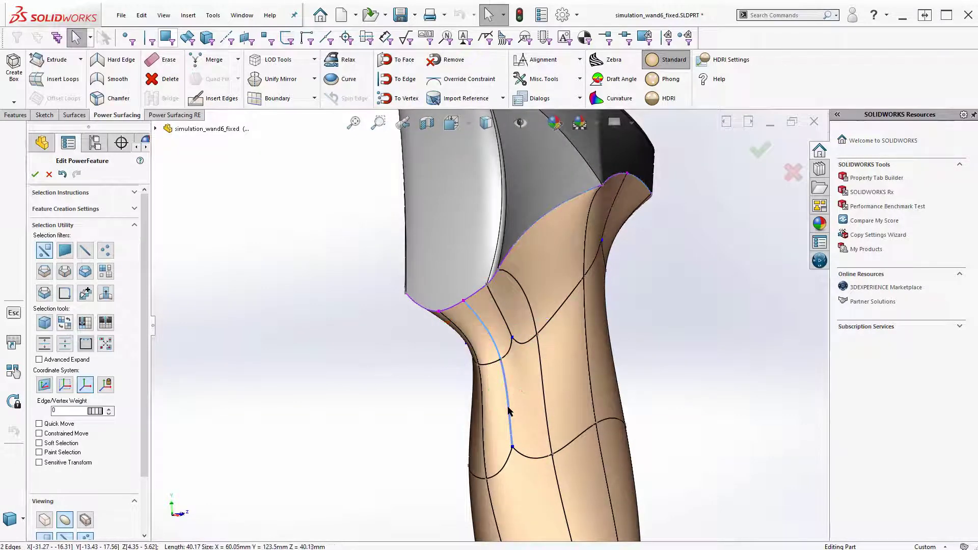
pyautogui.rightClick(508, 411)
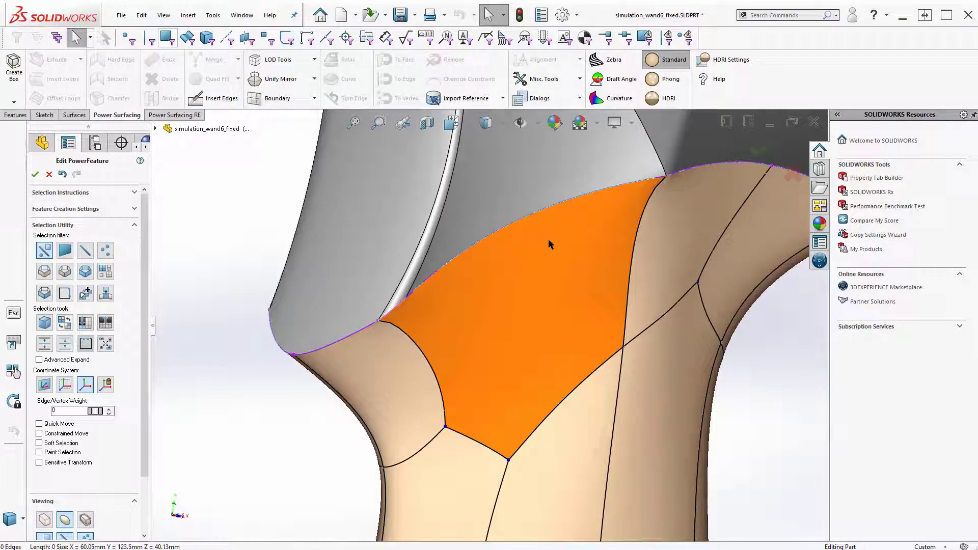
pyautogui.moveTo(520, 359)
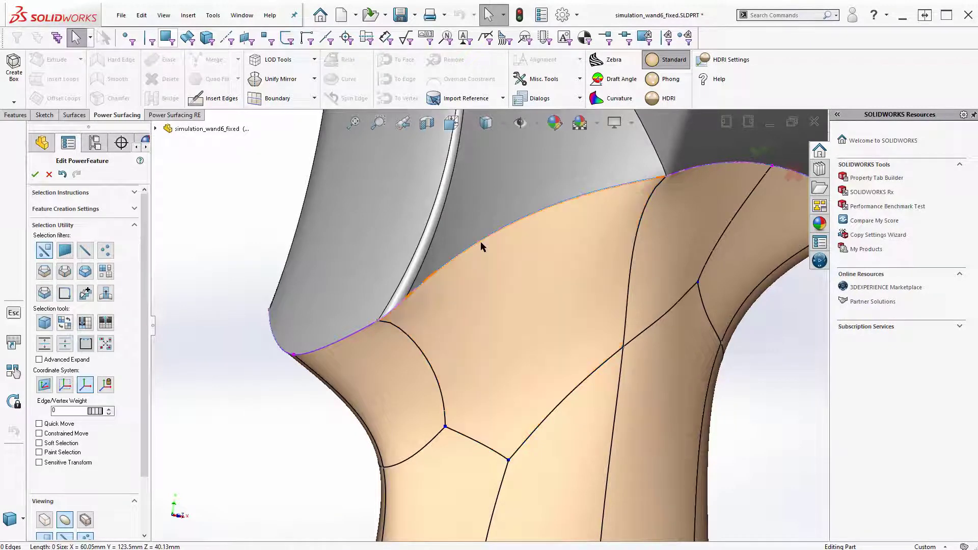
# - Select the face below the boundary, then the upper edge against the reference surface
pyautogui.click(483, 246)
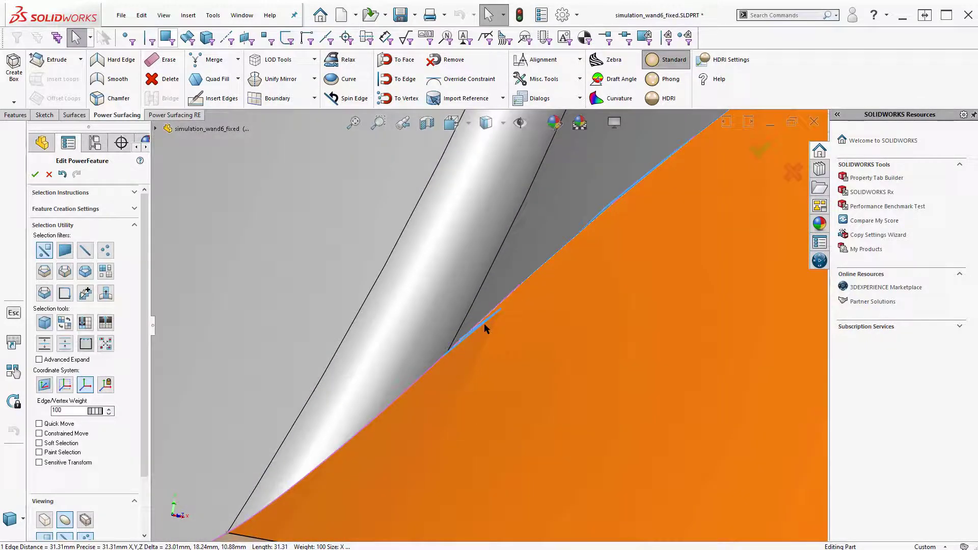
pyautogui.click(402, 60)
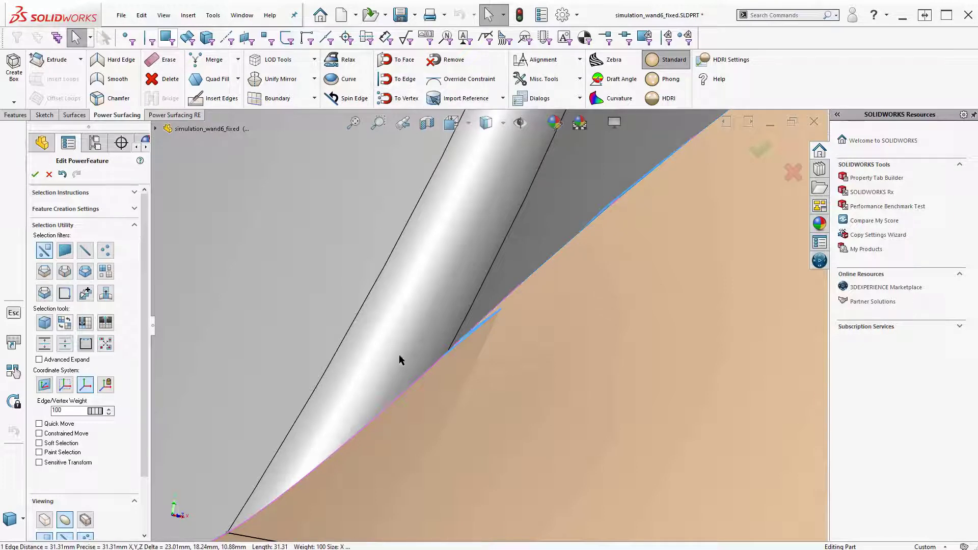
pyautogui.moveTo(404, 67)
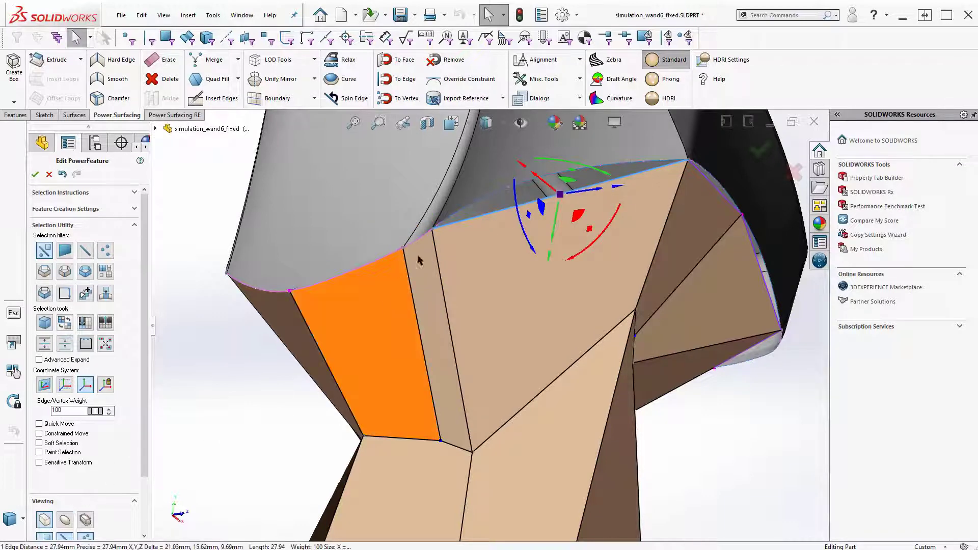
# - Select the handle mesh's top rim edge with the edge selection filter on
pyautogui.click(382, 288)
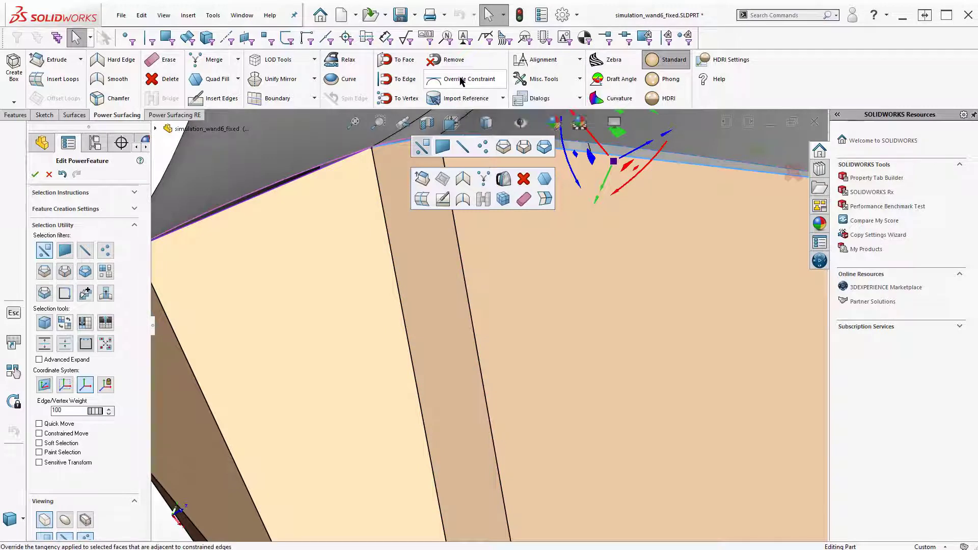
# - Override the adjacent faces' constraint with Tangency Type set to Tangent To Surface
pyautogui.click(464, 79)
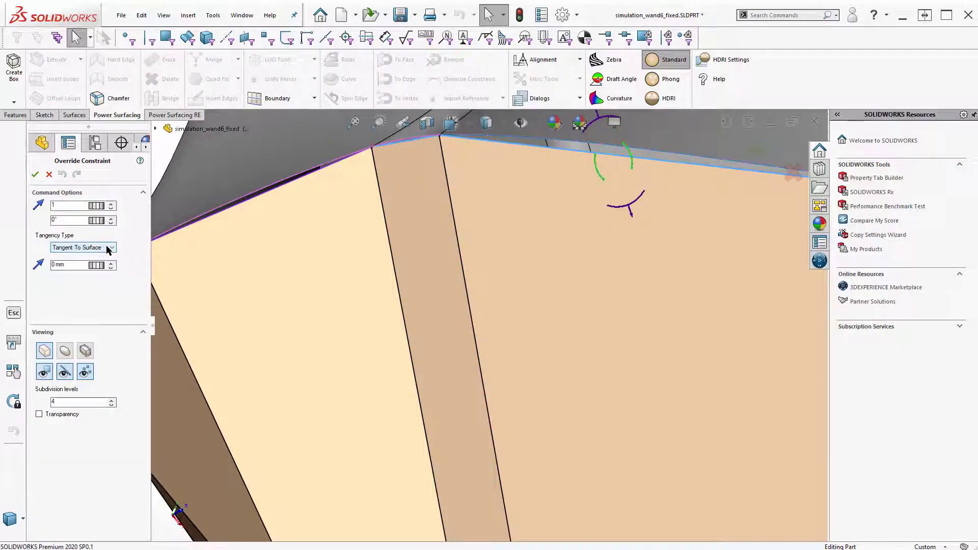
pyautogui.click(110, 248)
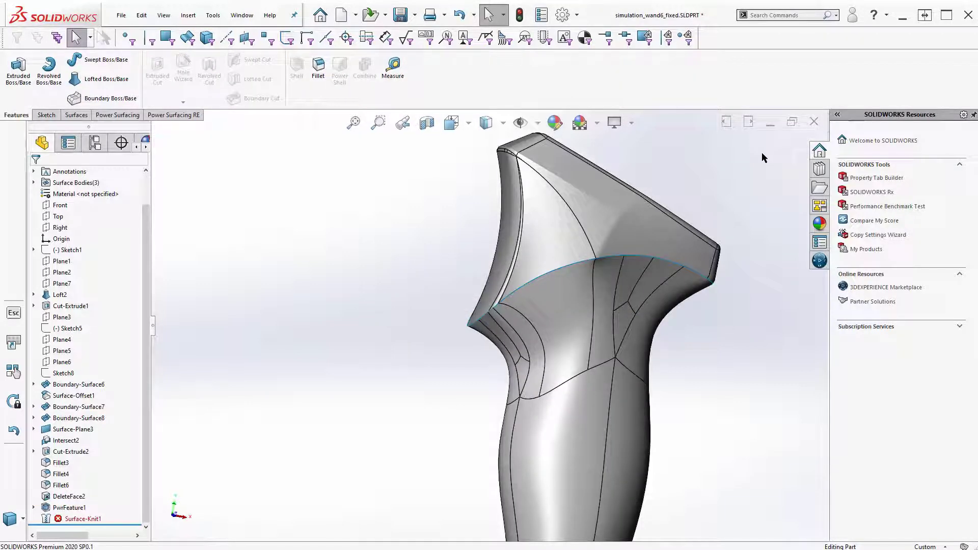
pyautogui.moveTo(558, 267)
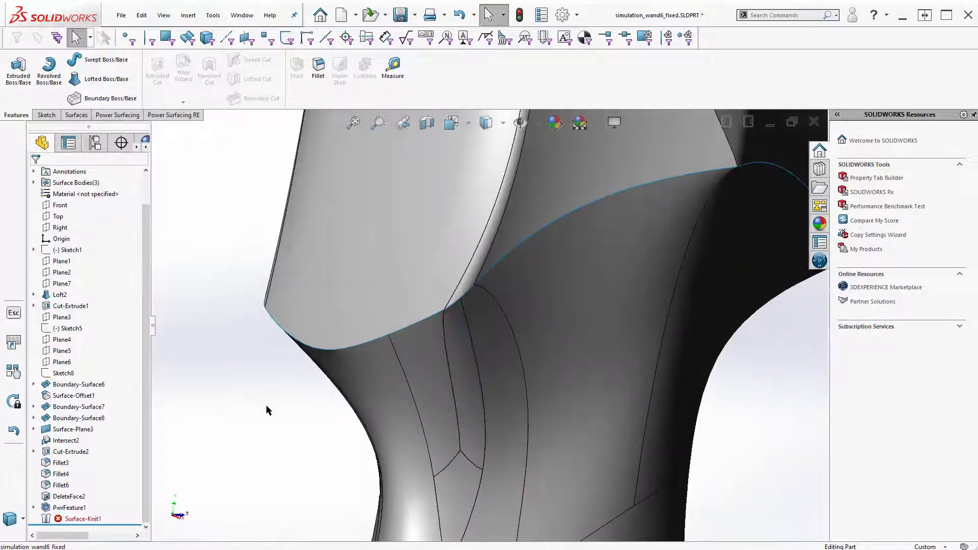
# - Edit Surface-Knit1, toggle Create solid back off, enable Gap Control, and apply
pyautogui.click(85, 519)
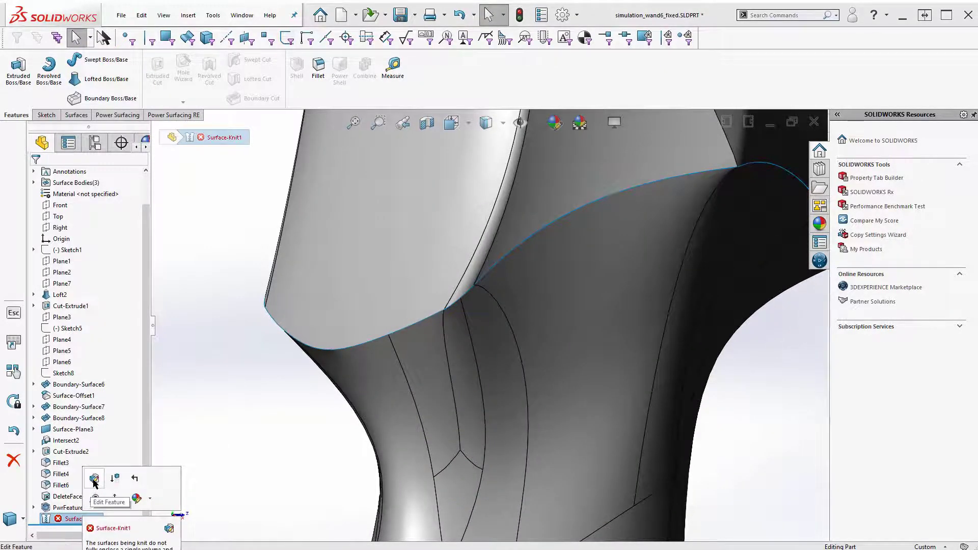
pyautogui.click(94, 480)
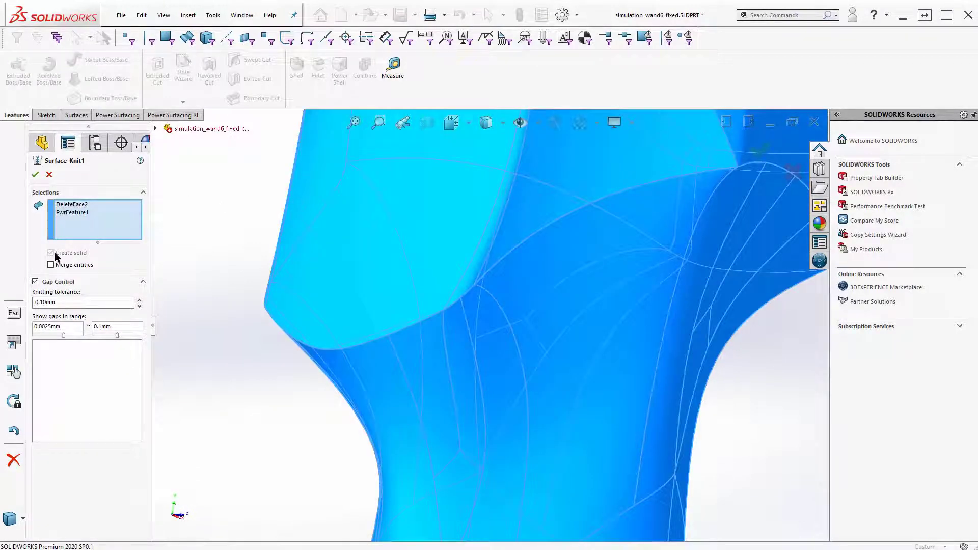
pyautogui.click(50, 253)
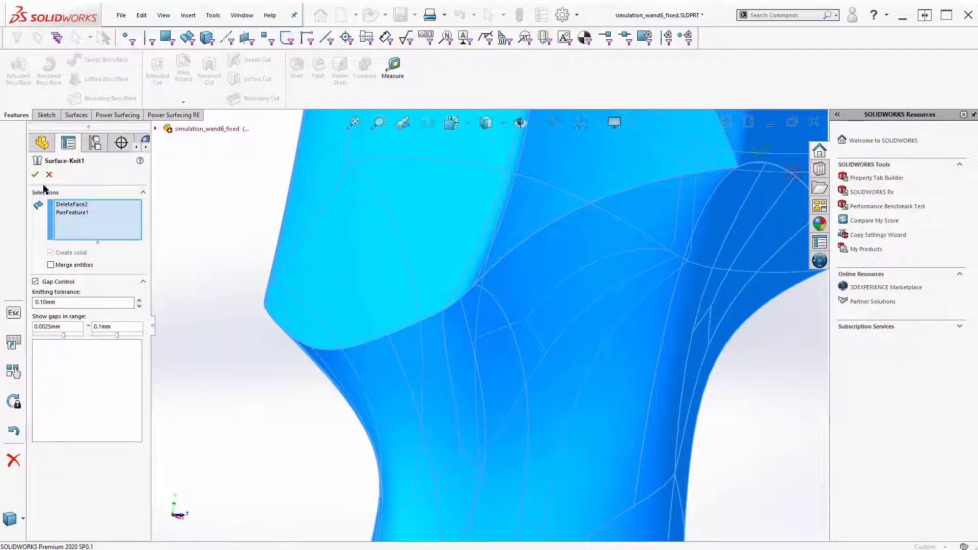
pyautogui.moveTo(49, 175)
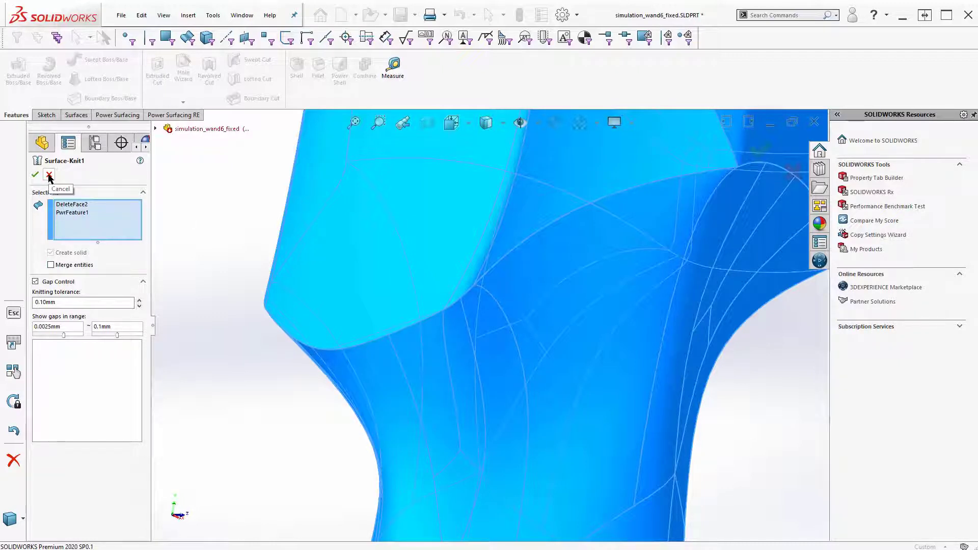
pyautogui.click(35, 281)
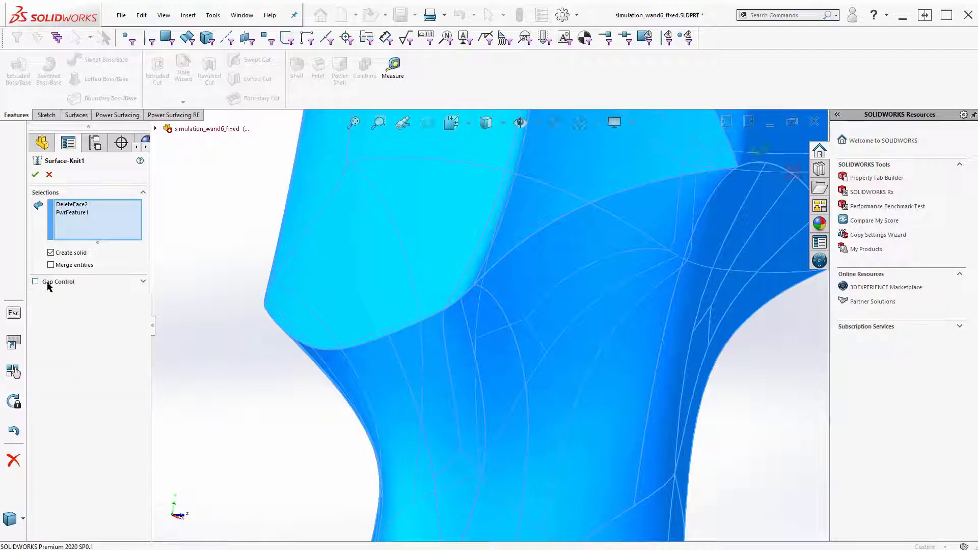
pyautogui.click(50, 253)
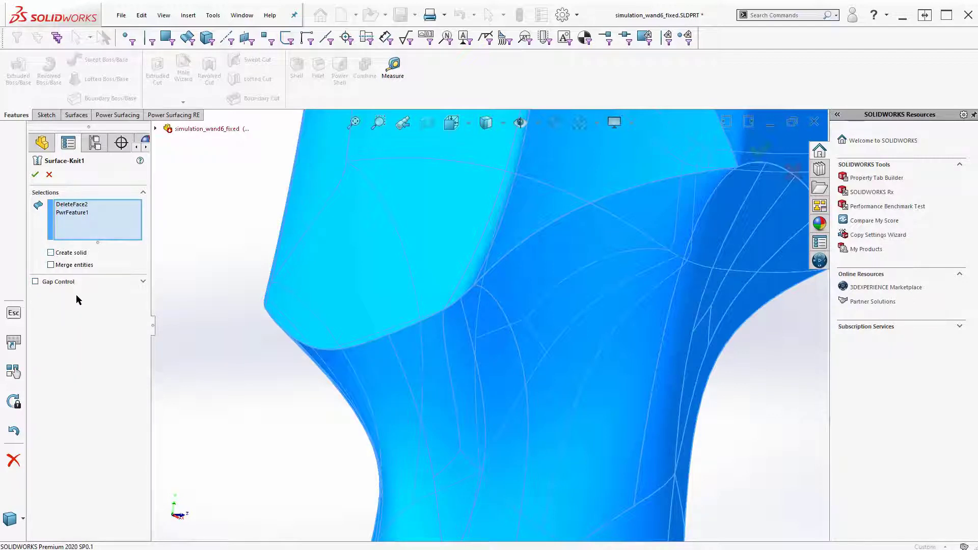
pyautogui.moveTo(36, 285)
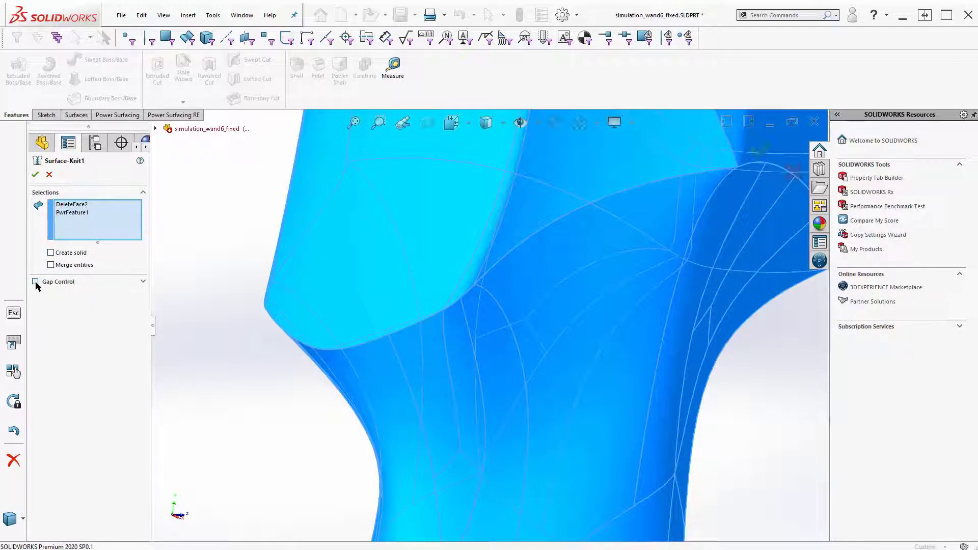
pyautogui.click(35, 282)
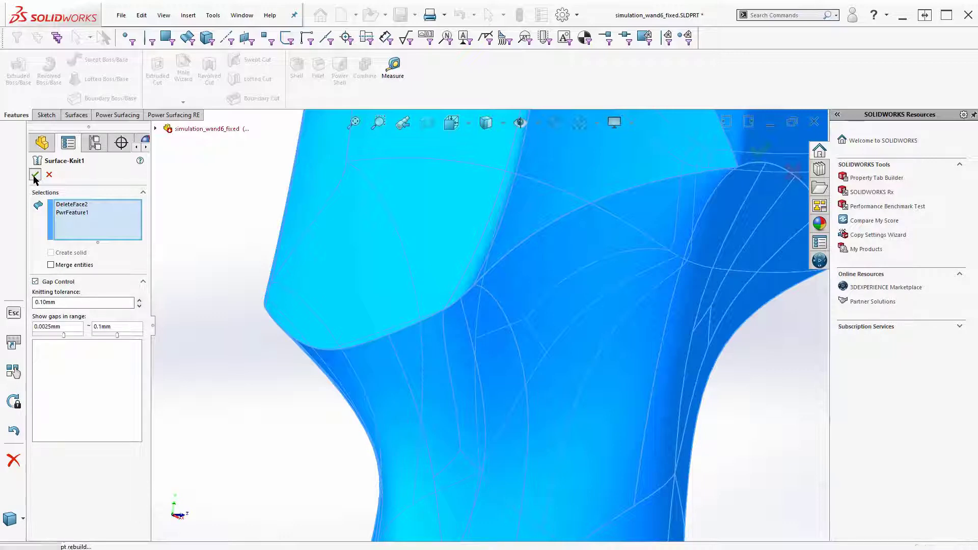
pyautogui.click(34, 175)
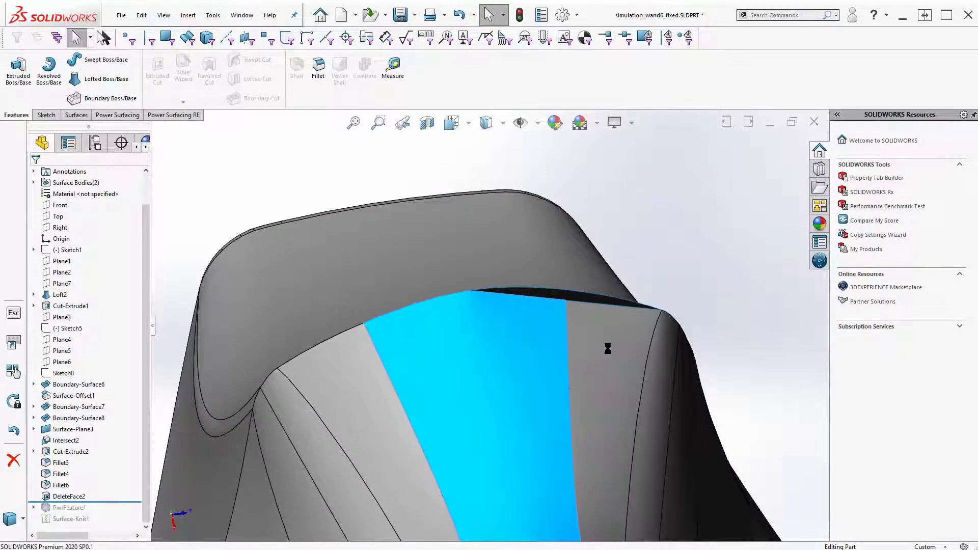
# - Double-click the PowerFeature body to revise it, then exit back to the full model
pyautogui.doubleClick(62, 507)
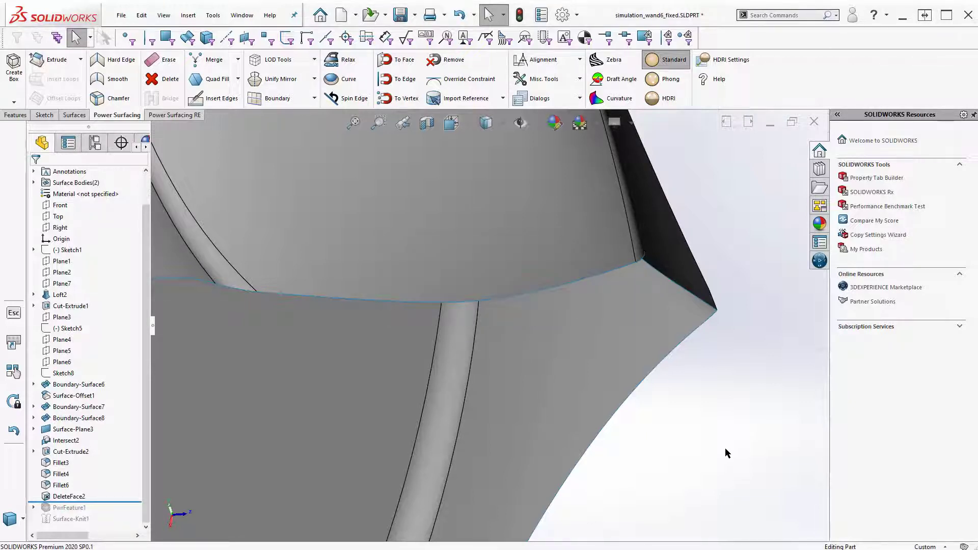
pyautogui.click(14, 115)
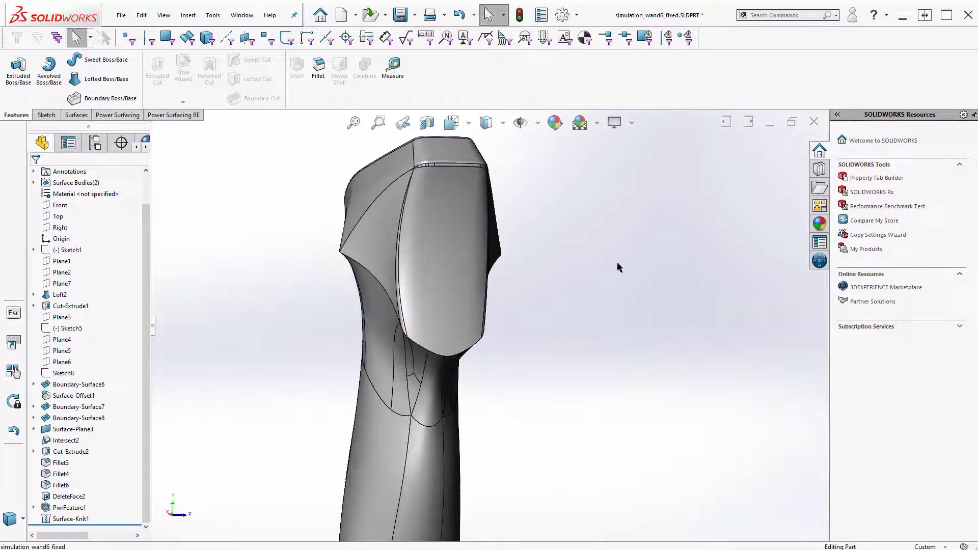
# - Reopen Surface-Knit1 for editing and review its Gap Control settings
pyautogui.click(70, 520)
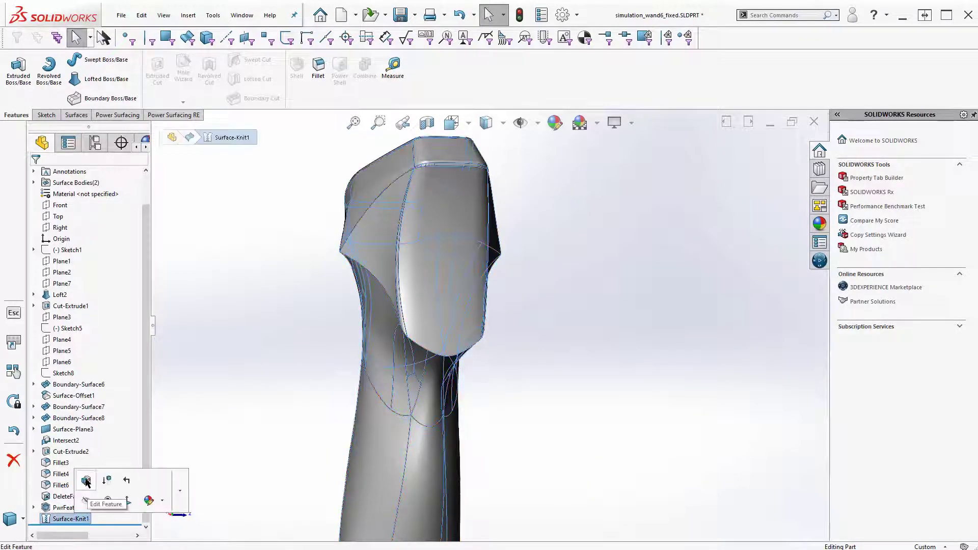
pyautogui.click(86, 480)
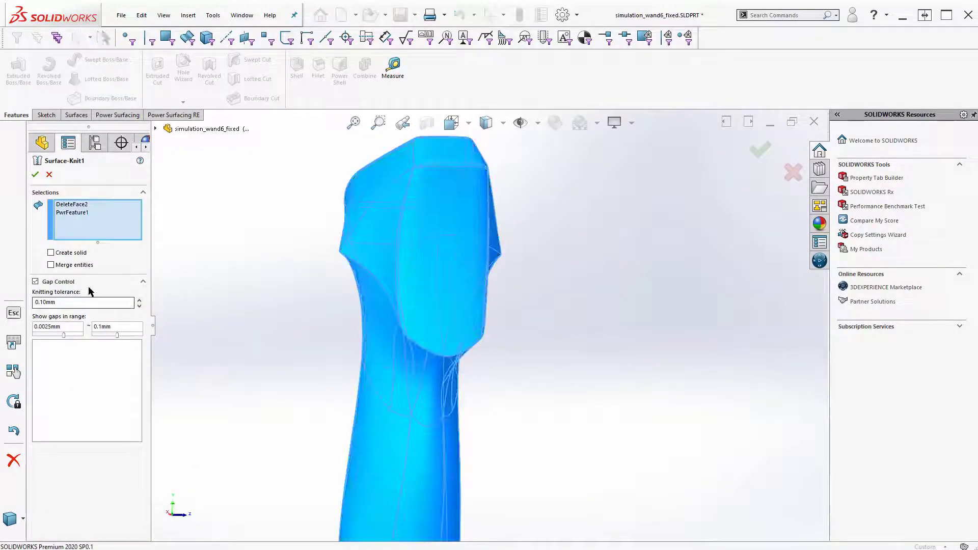
pyautogui.click(50, 253)
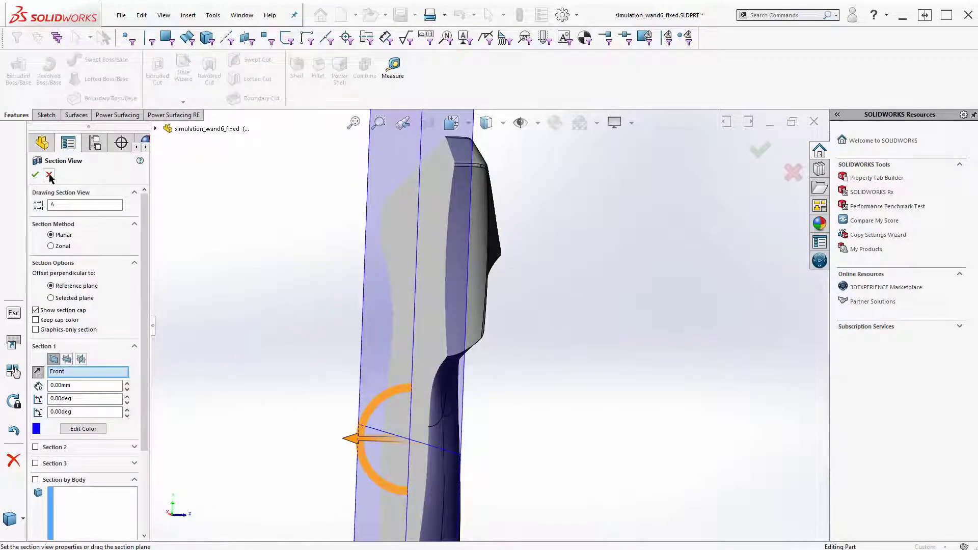
# - Cancel the Front-plane section view of the handle
pyautogui.click(48, 176)
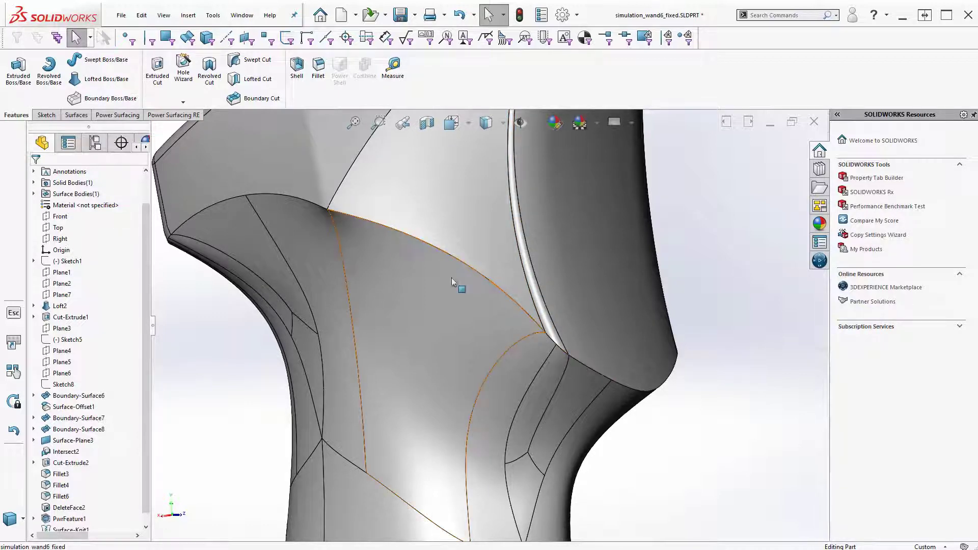
pyautogui.moveTo(444, 255)
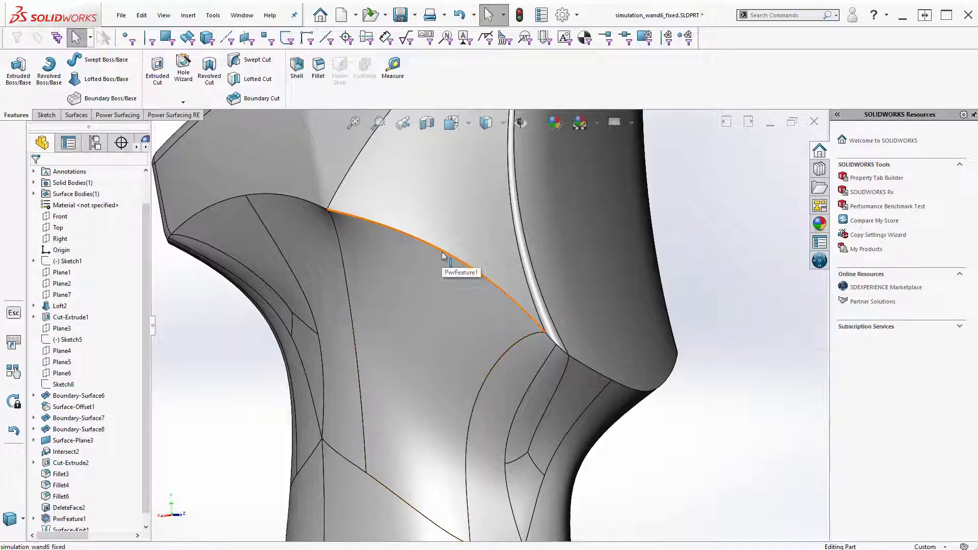